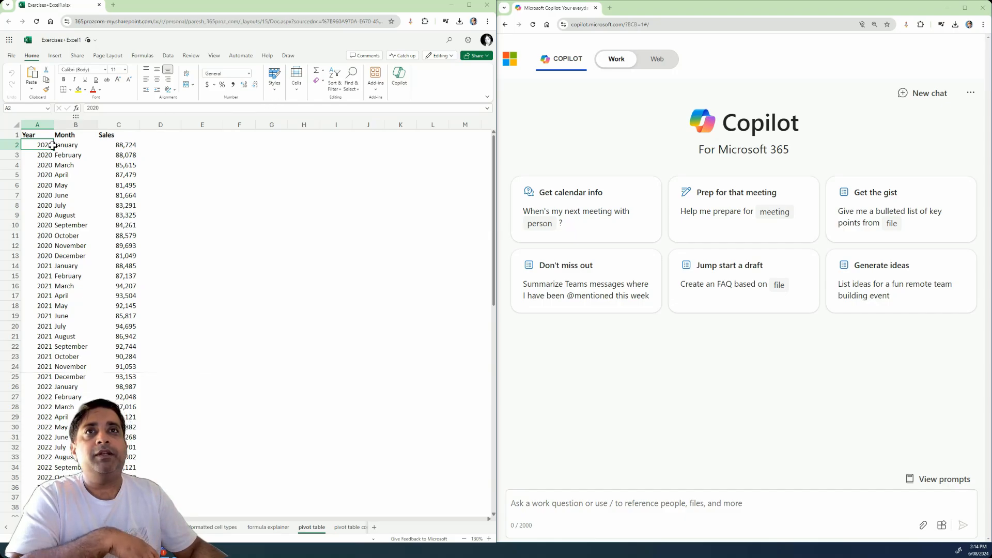
Ask Copilot for detailed Sales pivot table steps, Year columns and Month rows, with A1:C37 pasted.
{"action": "left_click_drag", "start_coordinate": [46, 144], "coordinate": [118, 326]}
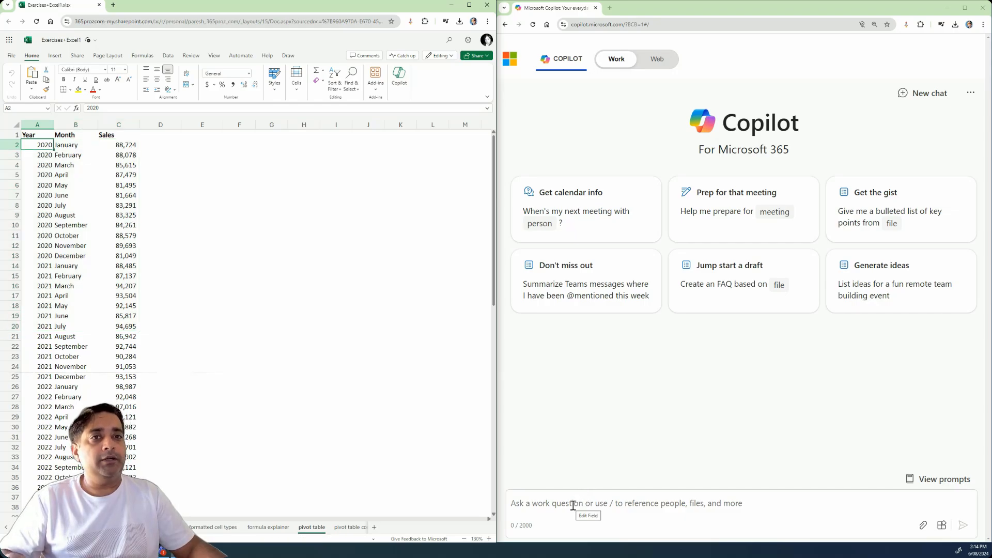
{"action": "type", "text": "I have the following table in Excel from A1 to C37. I want to create a Pivot table that shows me the Sales, with Year as columns and Month as Rows."}
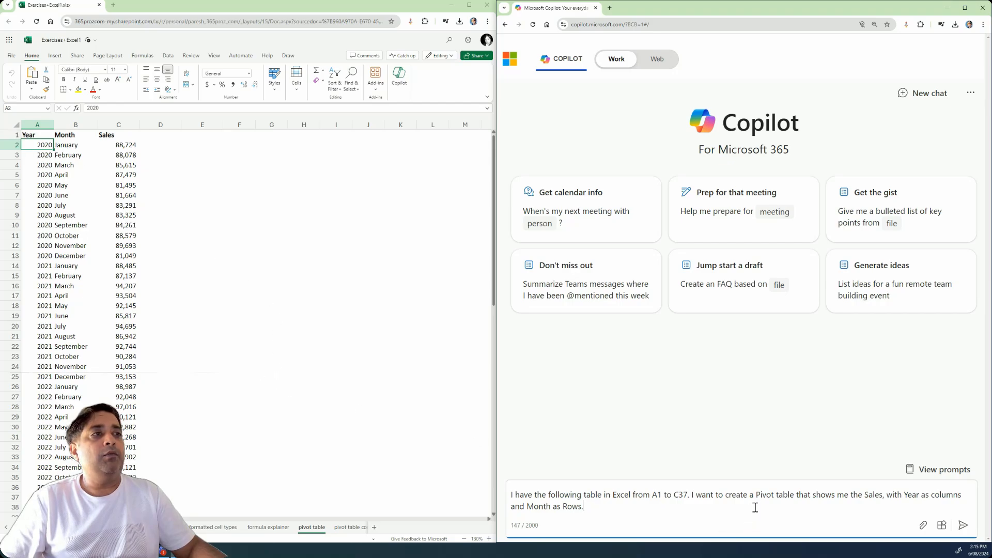
{"action": "mouse_move", "coordinate": [878, 499]}
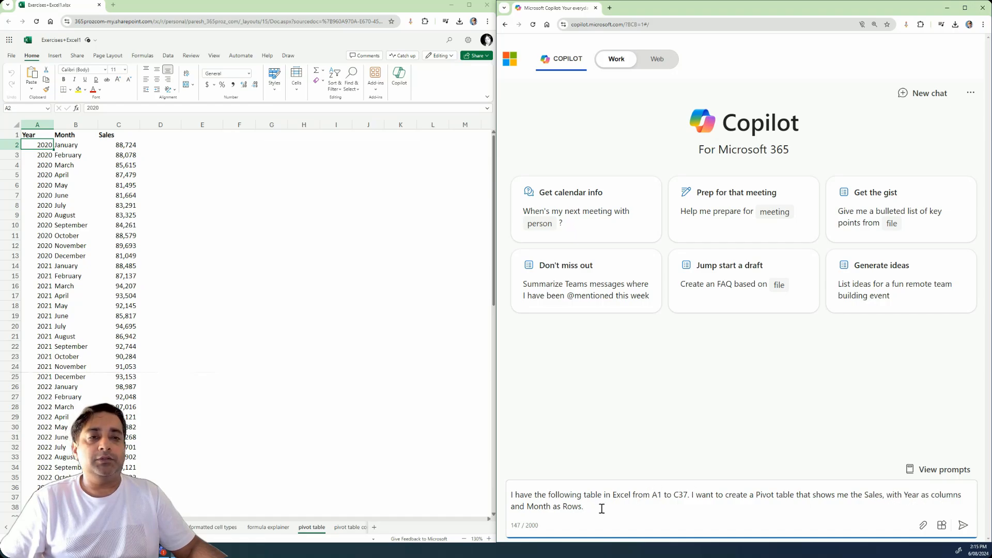
{"action": "key", "text": "enter"}
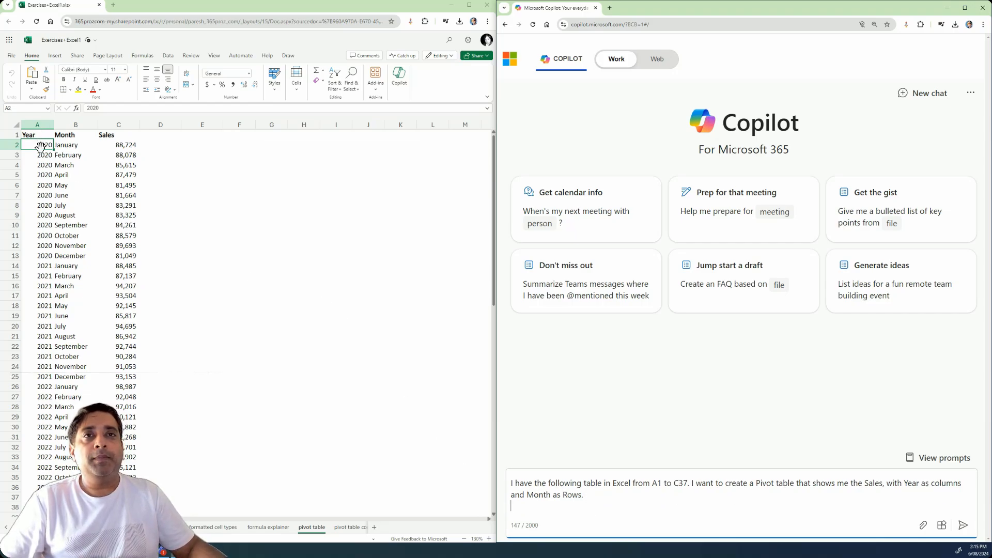
{"action": "left_click_drag", "start_coordinate": [37, 135], "coordinate": [76, 155]}
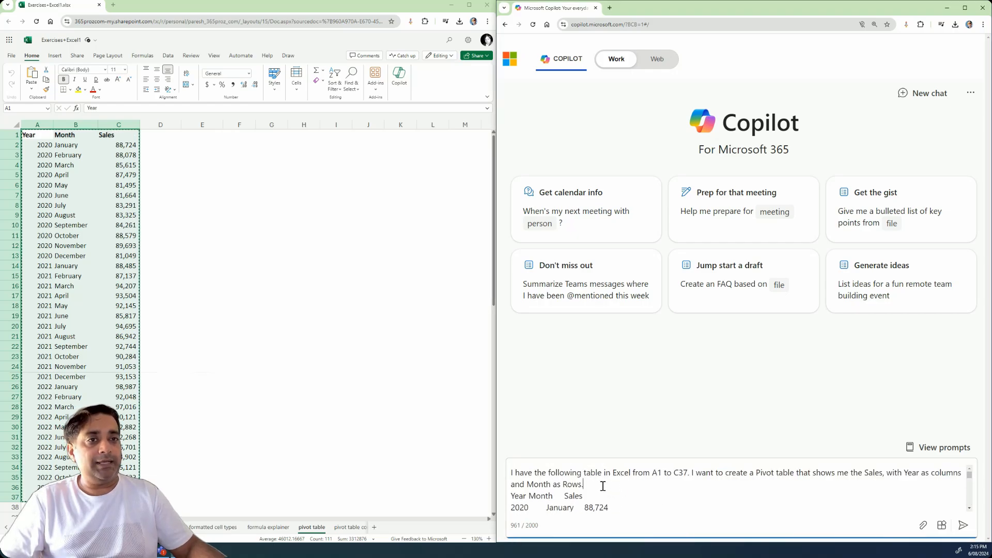
{"action": "type", "text": "Please describe the steps in lots of detail as this is my first time creating a pivot table."}
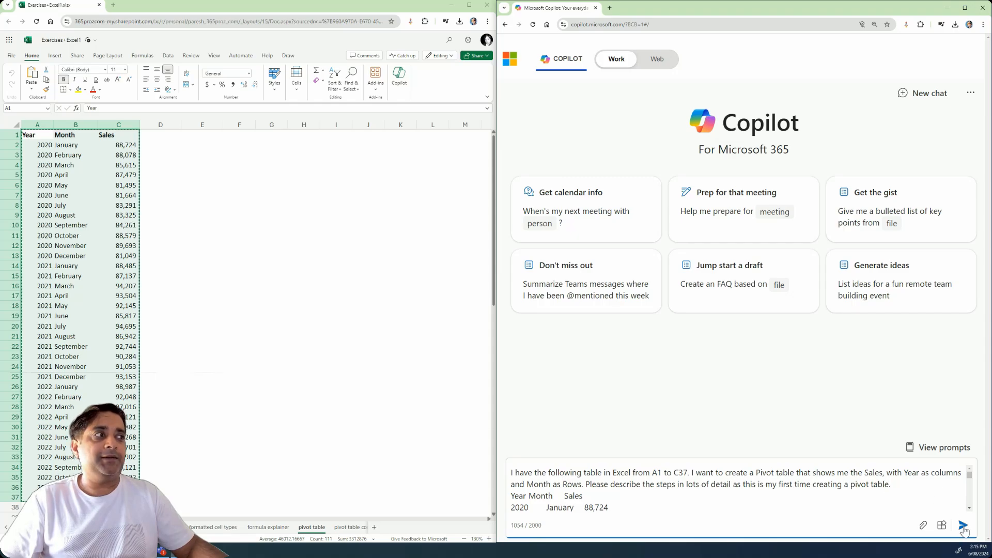
Send the pivot table request and read through Copilot's ten-step PivotTable guide.
{"action": "left_click", "coordinate": [963, 525]}
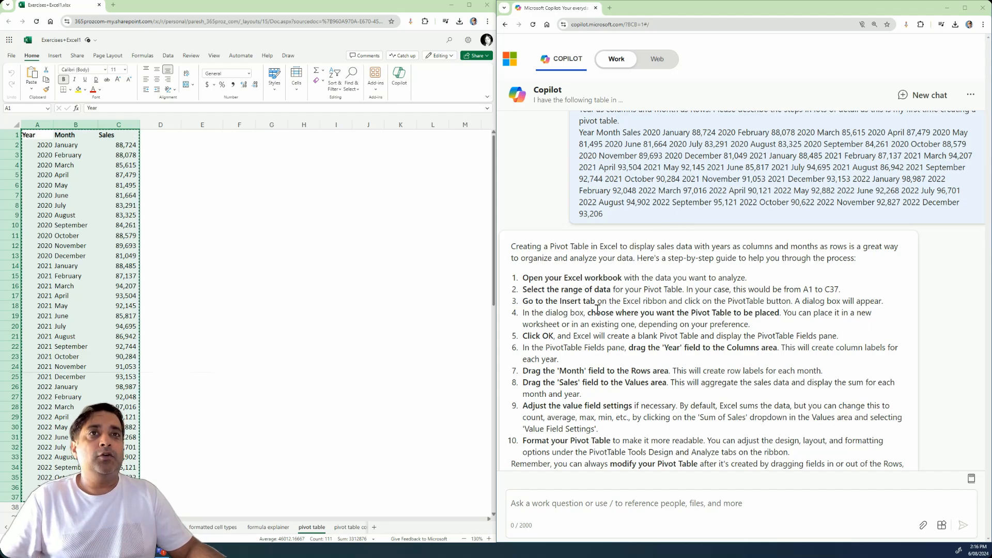
{"action": "scroll", "scroll_direction": "down", "scroll_amount": 3}
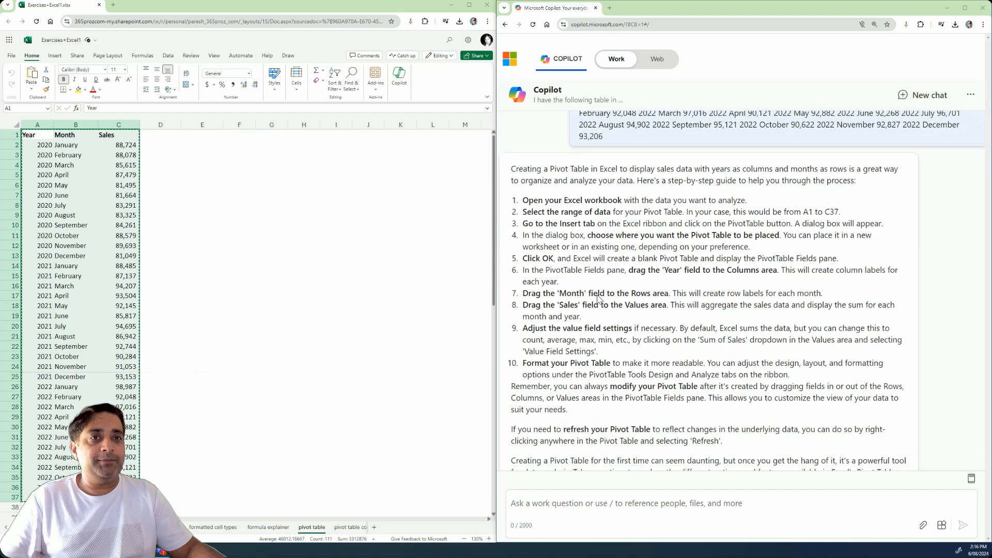
{"action": "scroll", "scroll_direction": "down", "scroll_amount": 3}
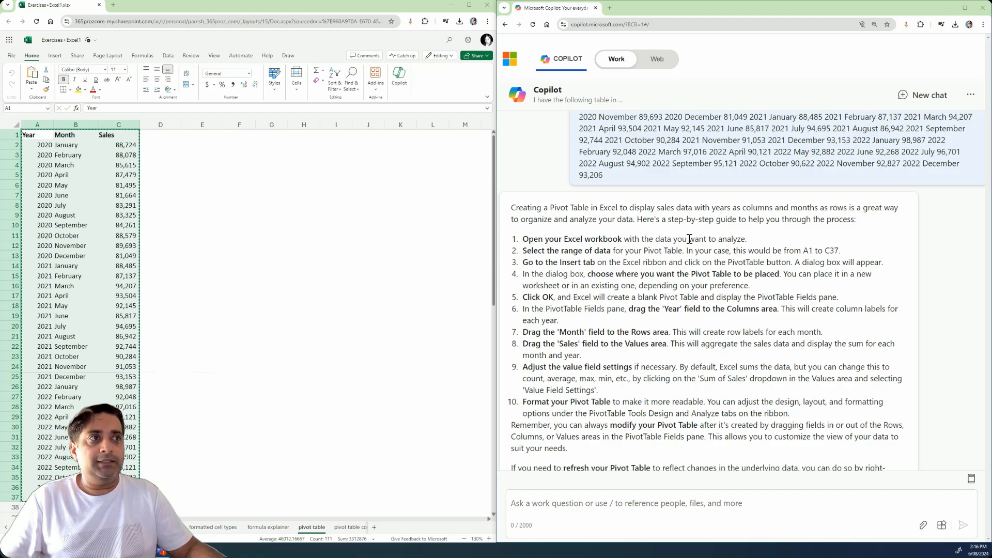
{"action": "left_click", "coordinate": [75, 135]}
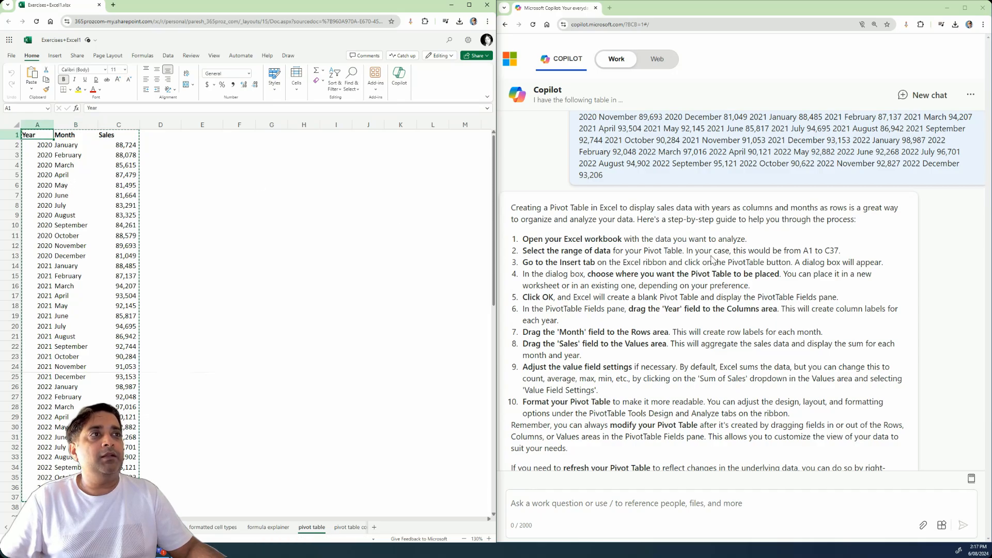
{"action": "mouse_move", "coordinate": [804, 252]}
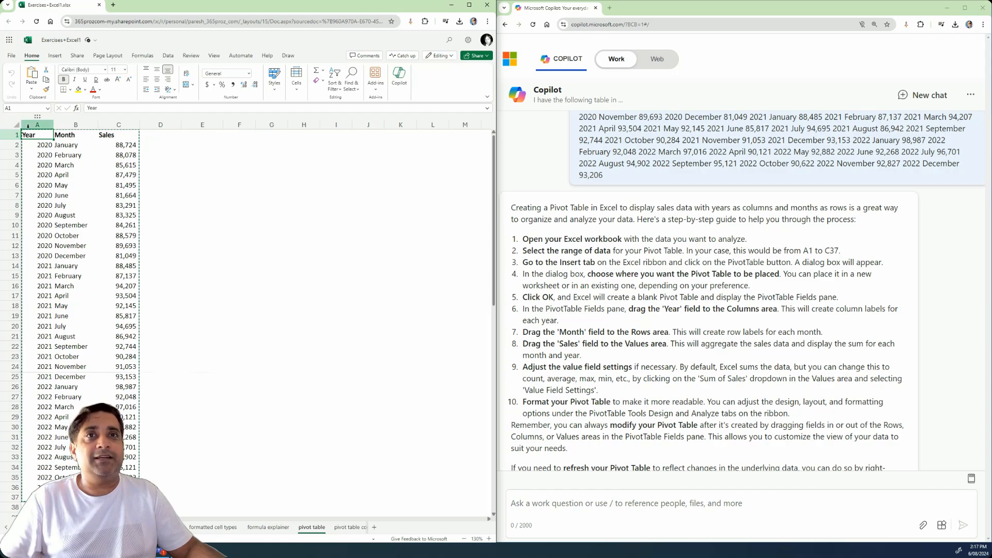
Select the sales range A1:C37 and start a PivotTable from the Insert tab.
{"action": "left_click_drag", "start_coordinate": [36, 134], "coordinate": [76, 224]}
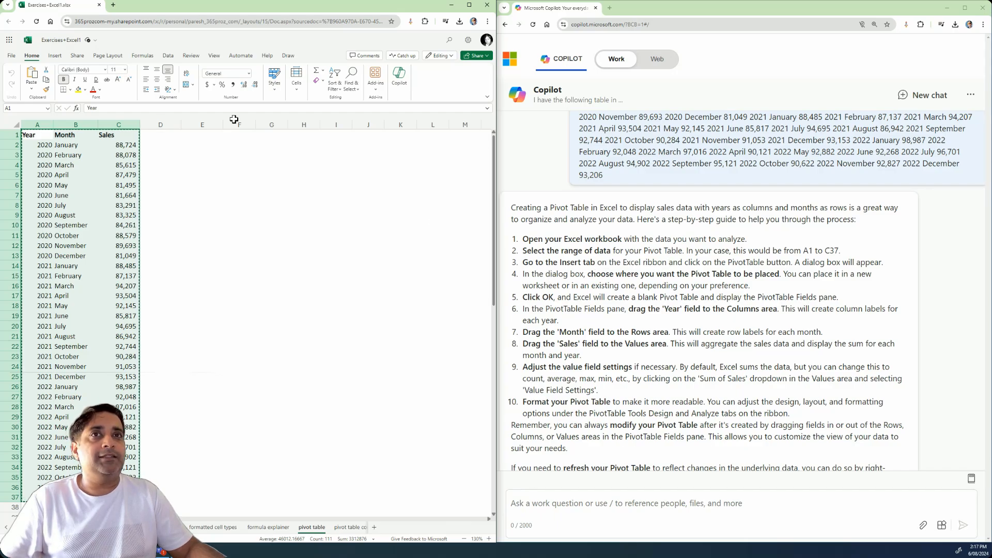
{"action": "left_click", "coordinate": [55, 56]}
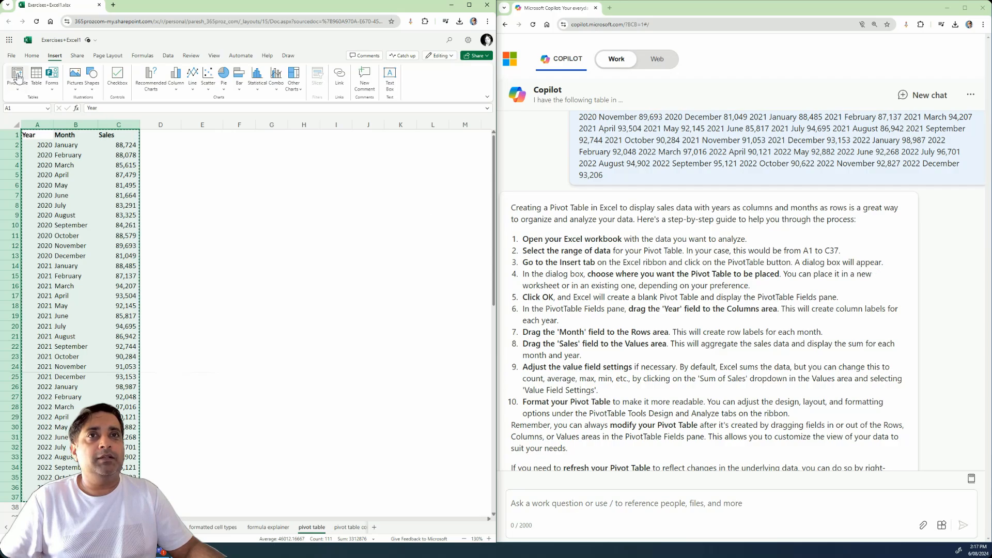
{"action": "left_click", "coordinate": [16, 76]}
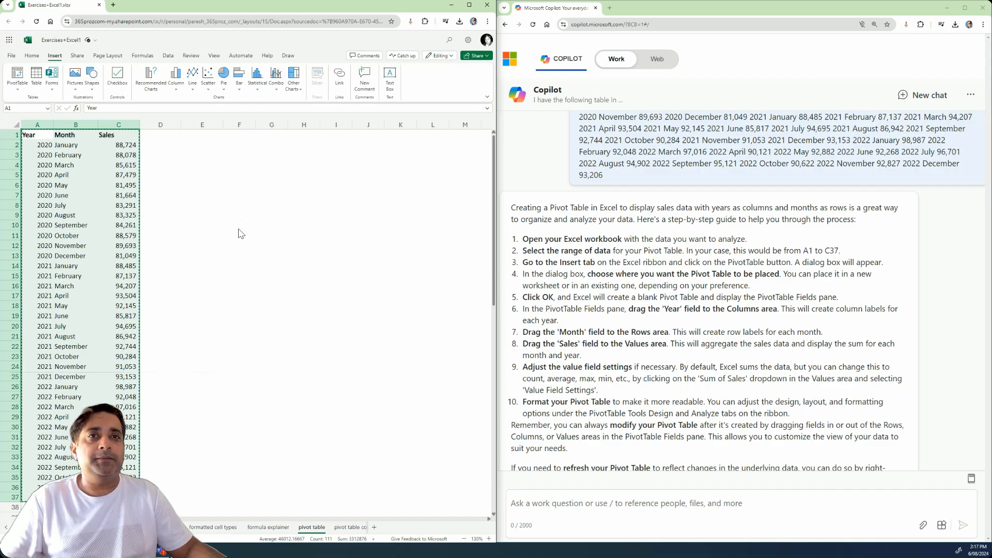
Insert a custom PivotTable from A1:C37 onto the existing sheet at cell E1.
{"action": "left_click", "coordinate": [16, 76]}
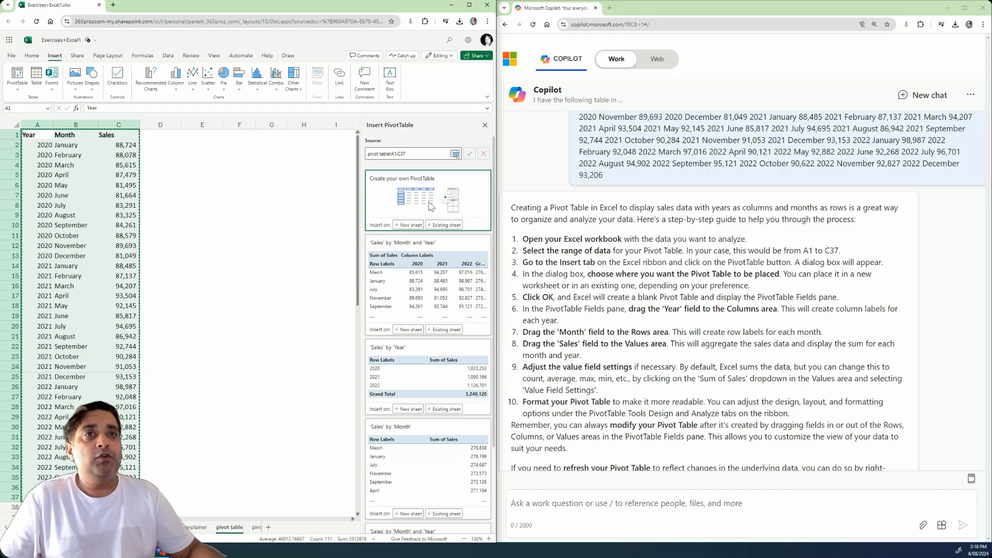
{"action": "mouse_move", "coordinate": [496, 352]}
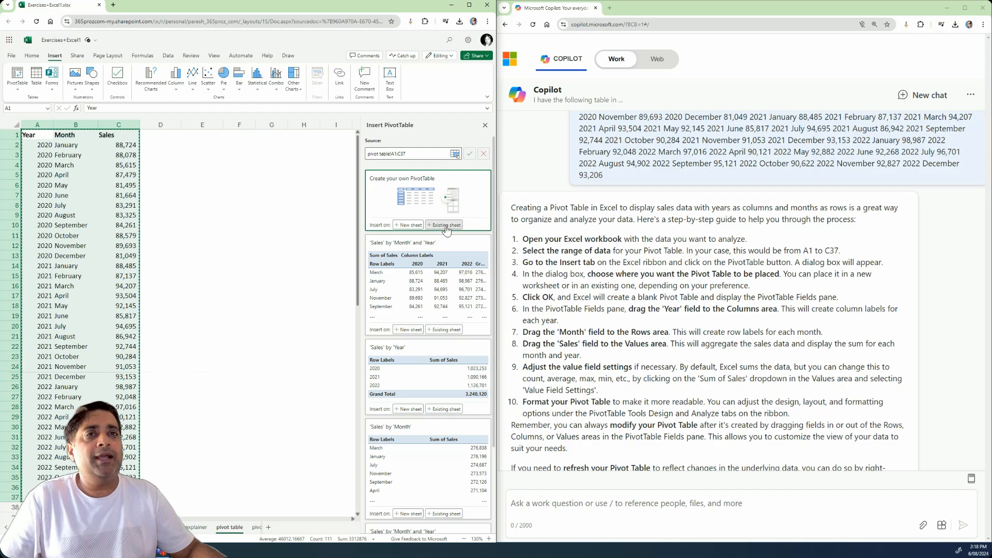
{"action": "left_click", "coordinate": [444, 225]}
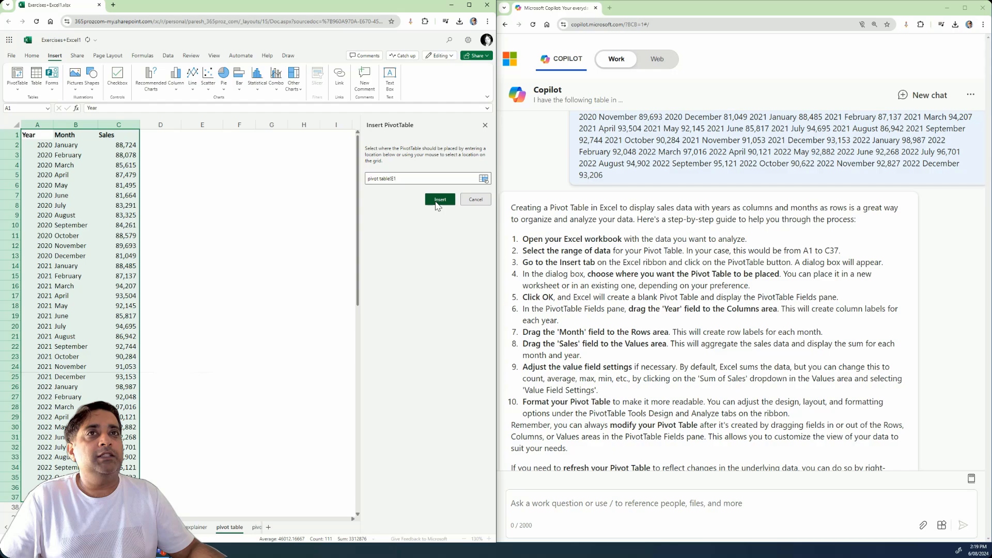
{"action": "left_click", "coordinate": [440, 200]}
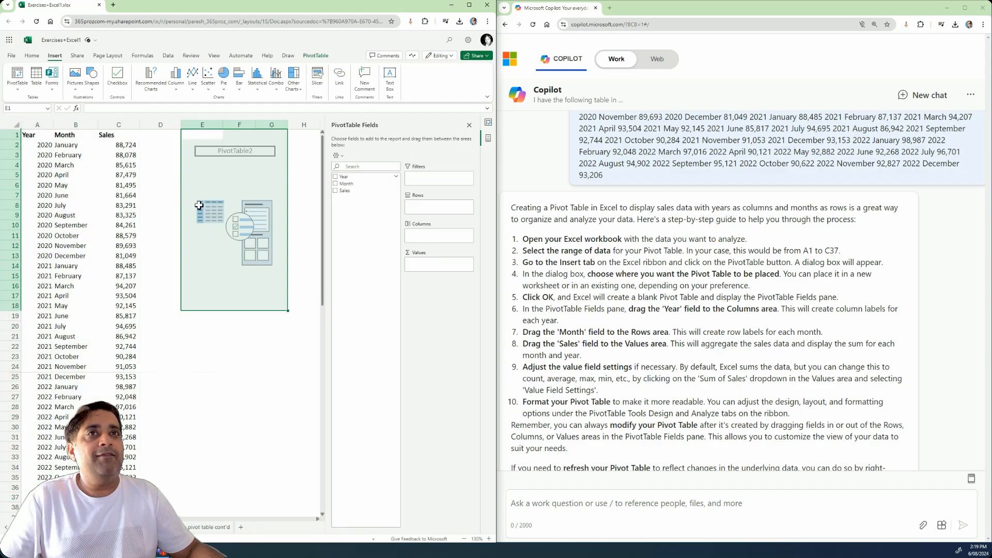
{"action": "mouse_move", "coordinate": [245, 183]}
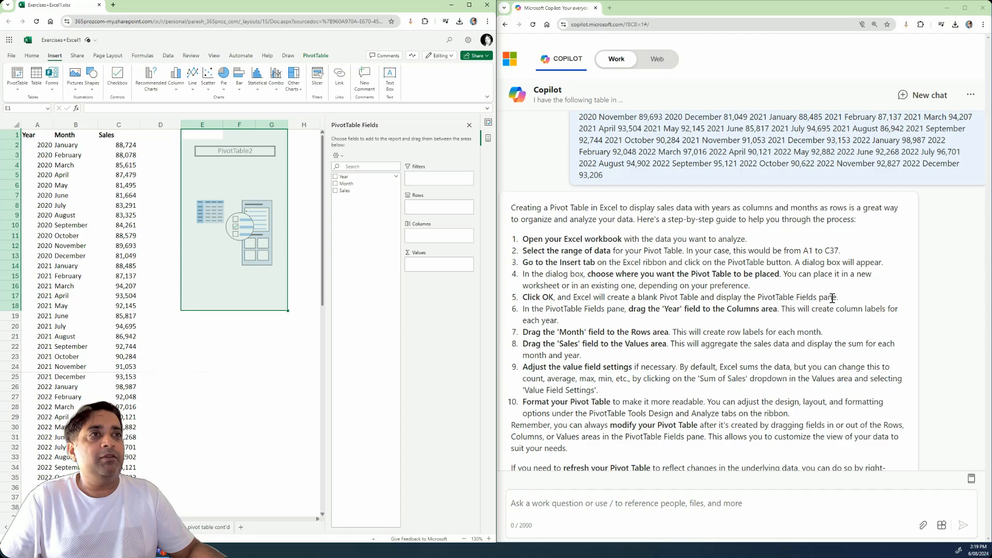
{"action": "mouse_move", "coordinate": [355, 260]}
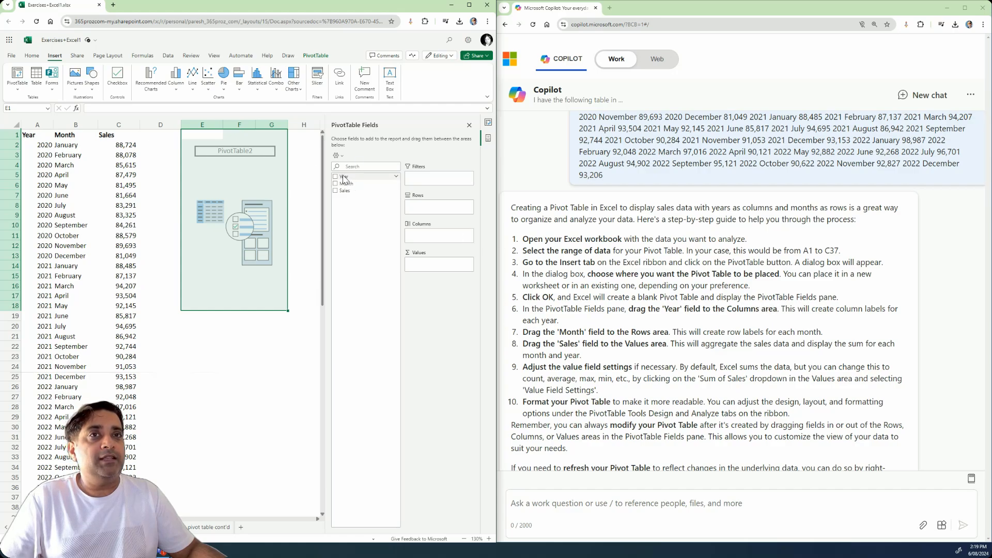
Arrange the pivot fields: Year in Columns, Month in Rows, Sum of Sales in Values.
{"action": "left_click_drag", "start_coordinate": [344, 176], "coordinate": [424, 235]}
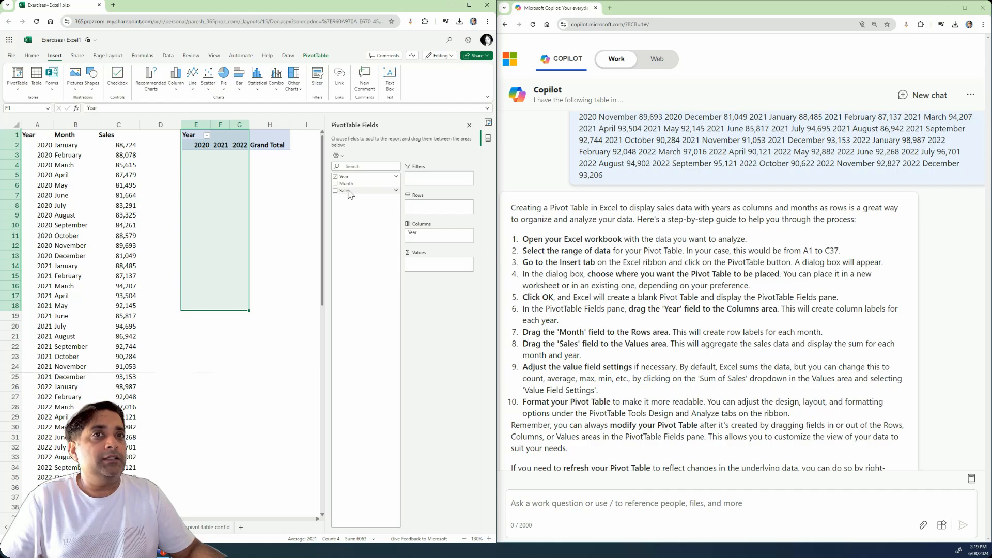
{"action": "left_click_drag", "start_coordinate": [346, 191], "coordinate": [420, 206]}
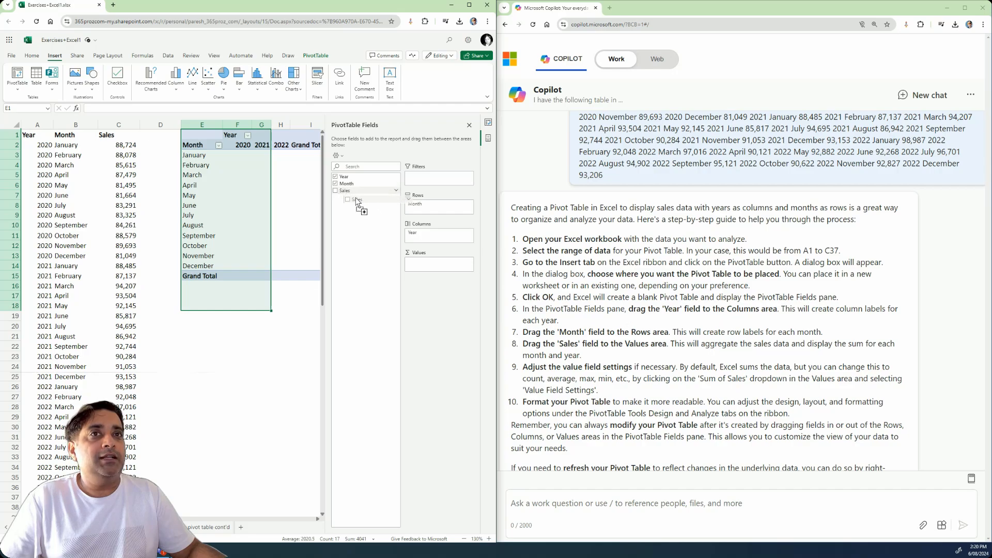
{"action": "left_click", "coordinate": [336, 191]}
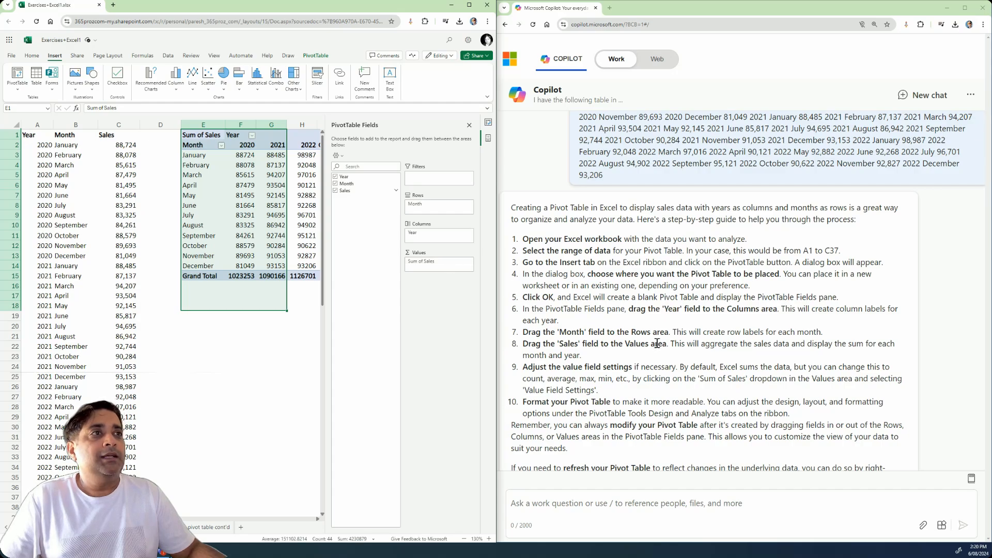
{"action": "mouse_move", "coordinate": [826, 349]}
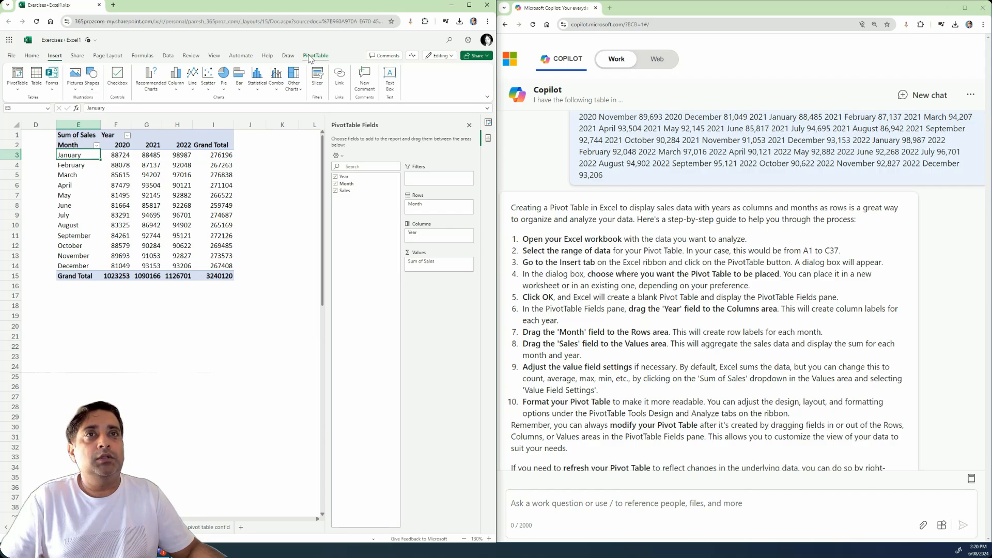
Apply a light orange PivotTable style to the Month-by-Year sales pivot.
{"action": "left_click", "coordinate": [315, 56]}
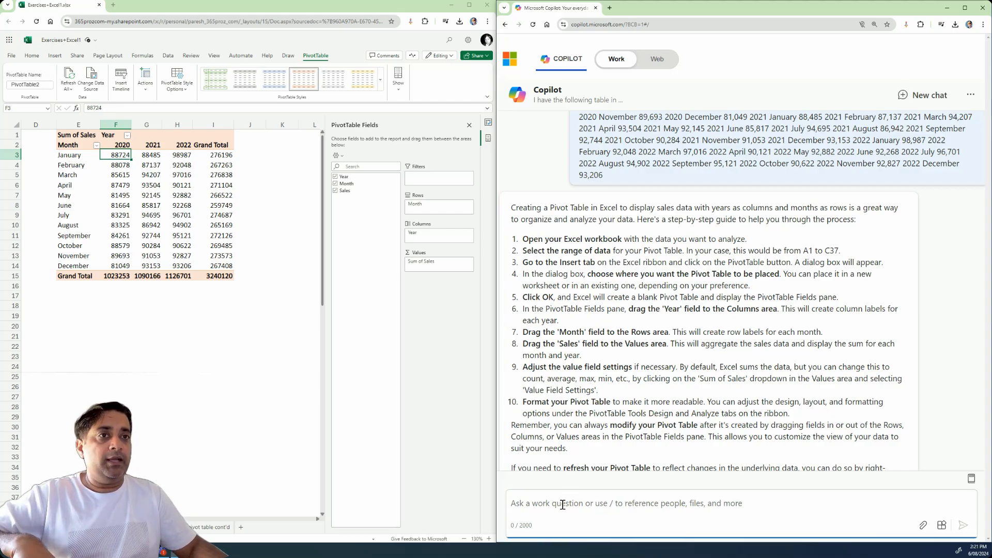
Ask Copilot how to conditionally highlight pivot table cells with sales above 90,000.
{"action": "type", "text": "I also want to add in conditional formatting on my pivot table that highlights any cells where the sales are above 90,000."}
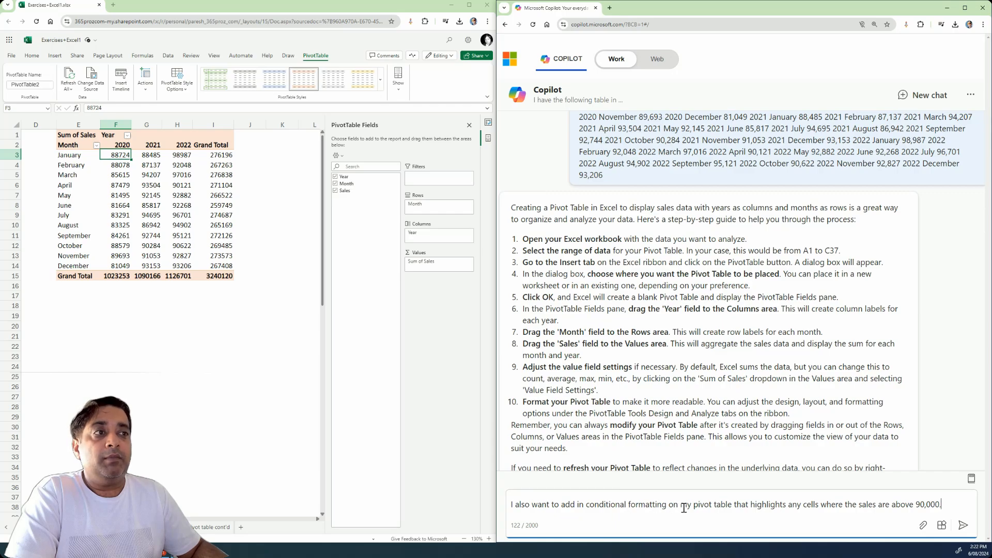
{"action": "mouse_move", "coordinate": [813, 505]}
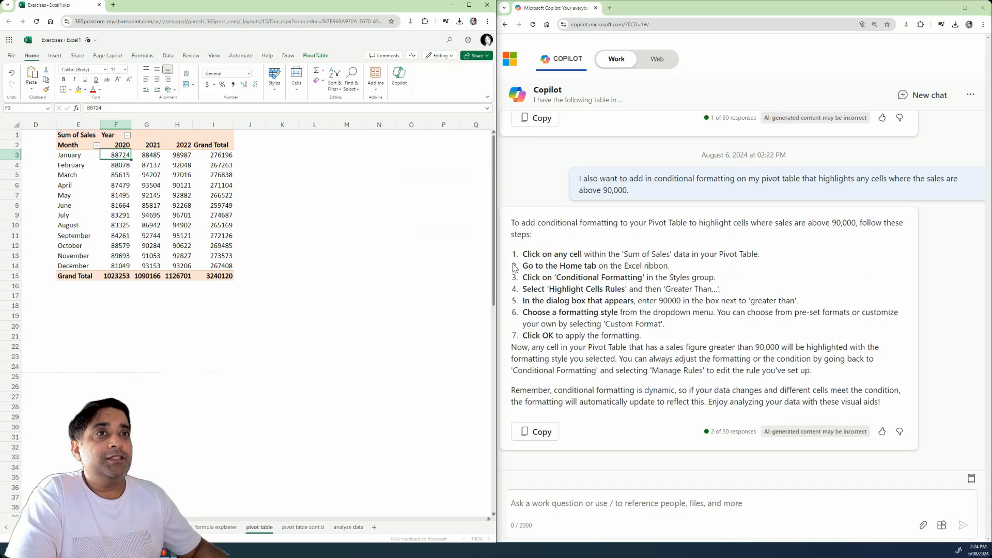
{"action": "mouse_move", "coordinate": [120, 175]}
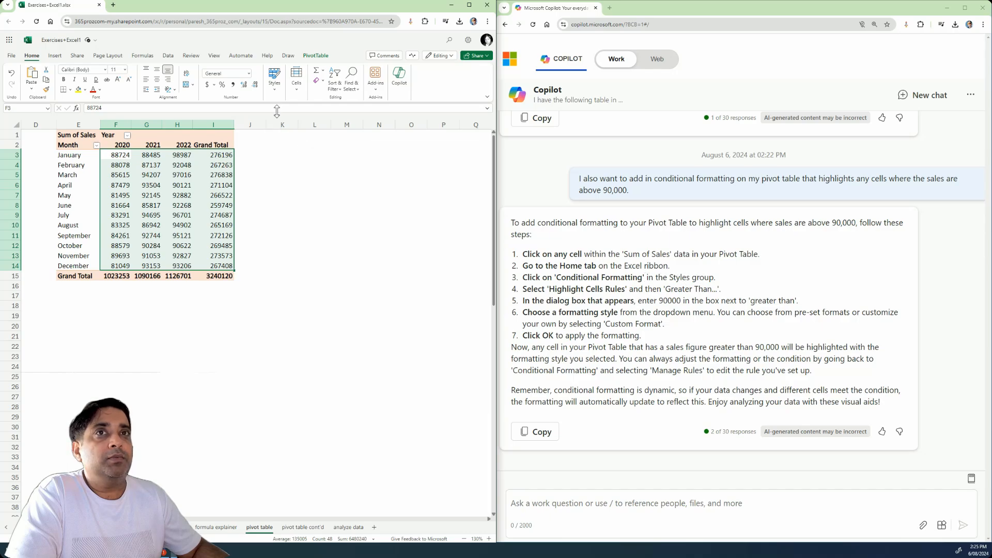
Start a Greater Than highlight cell rule for the pivot values F3:I14.
{"action": "left_click", "coordinate": [275, 81]}
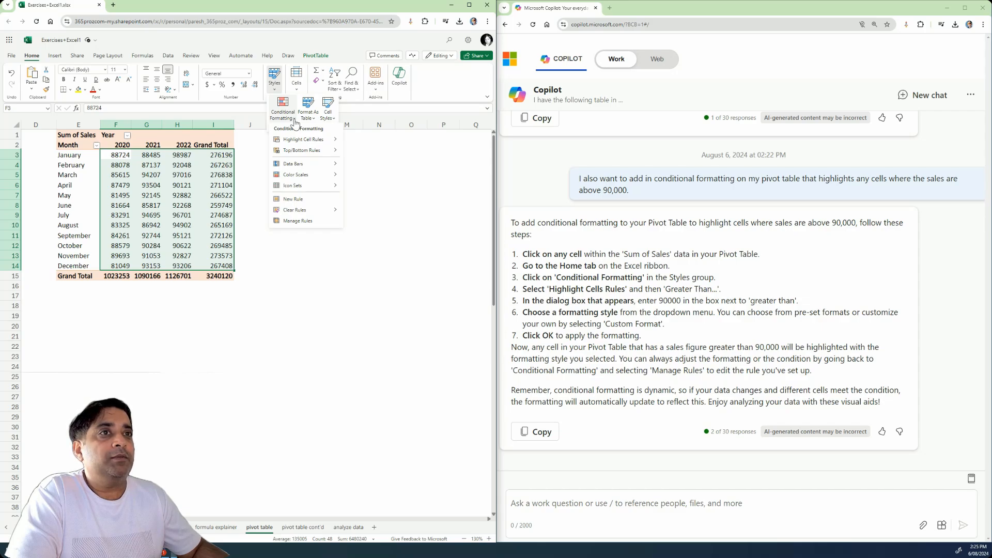
{"action": "mouse_move", "coordinate": [302, 138]}
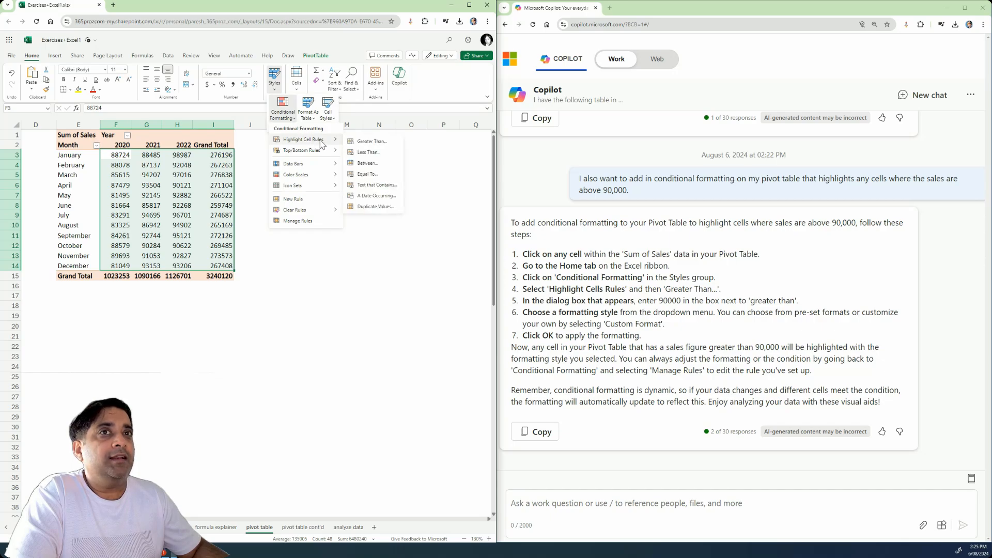
{"action": "left_click", "coordinate": [372, 141]}
{"action": "type", "text": "9"}
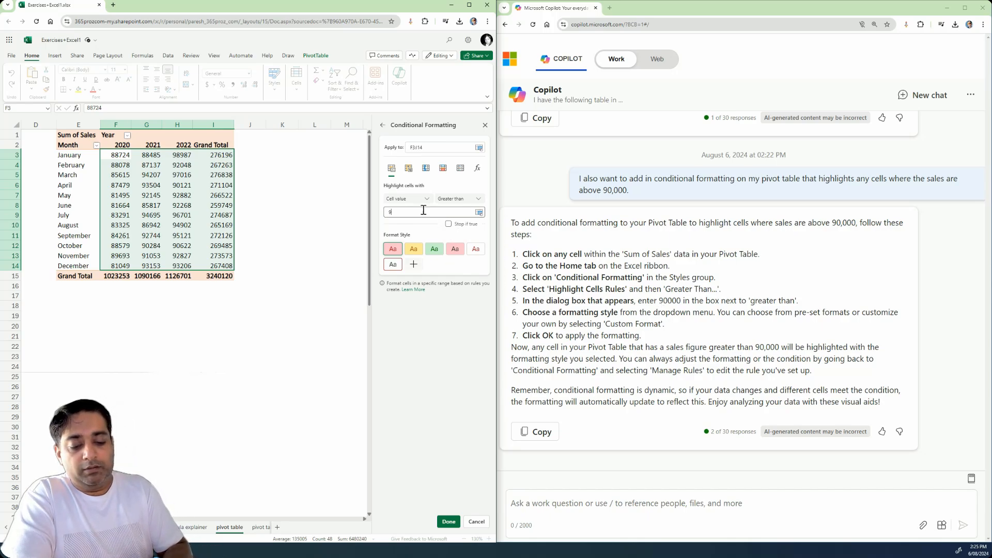
Set the Greater Than threshold to 90000 with a green fill and save.
{"action": "type", "text": "0000"}
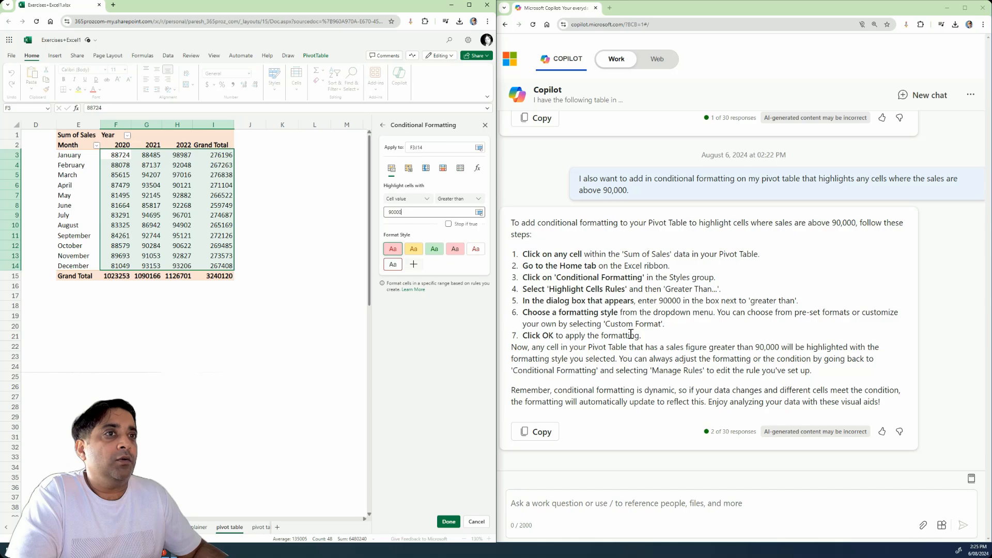
{"action": "mouse_move", "coordinate": [414, 248]}
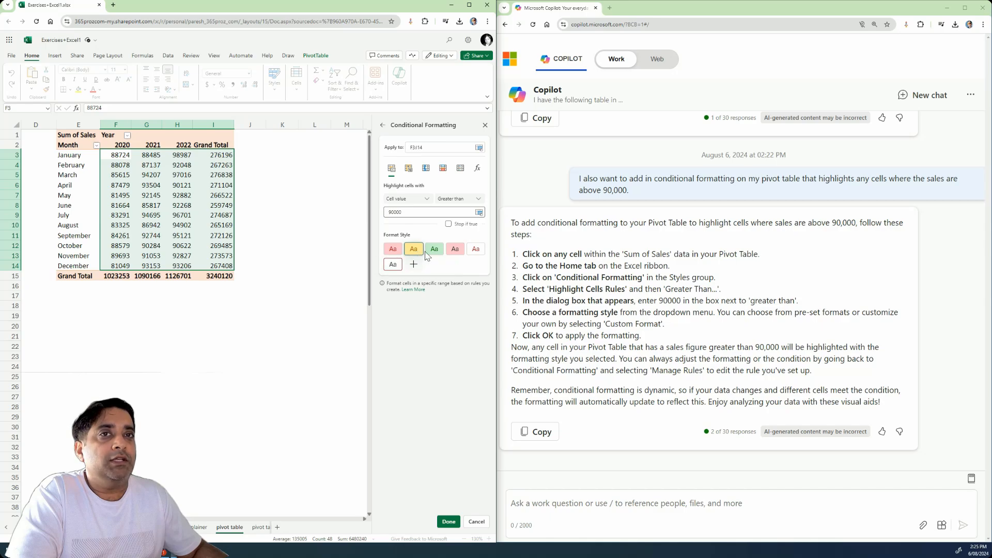
{"action": "left_click", "coordinate": [434, 249]}
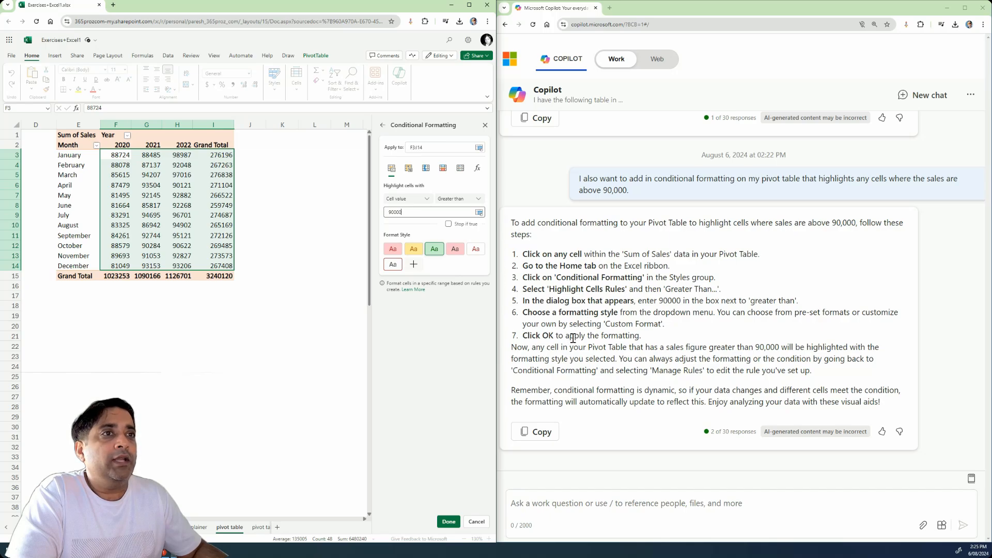
{"action": "mouse_move", "coordinate": [427, 423]}
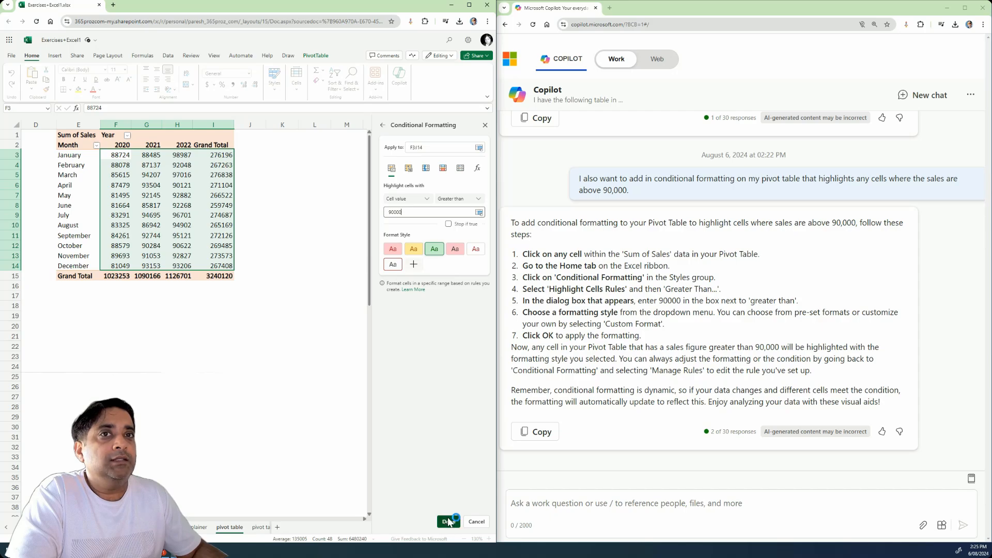
{"action": "left_click", "coordinate": [448, 522]}
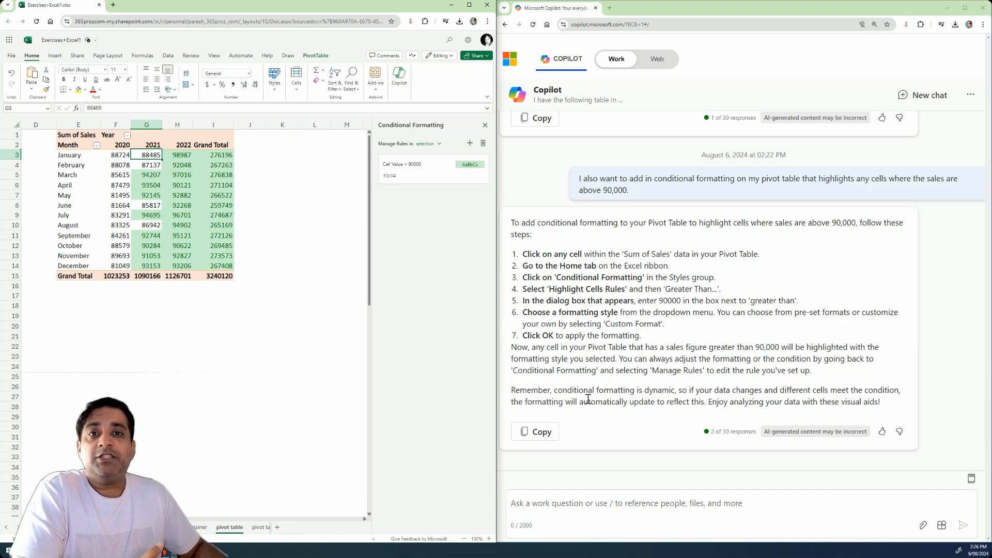
{"action": "mouse_move", "coordinate": [587, 395]}
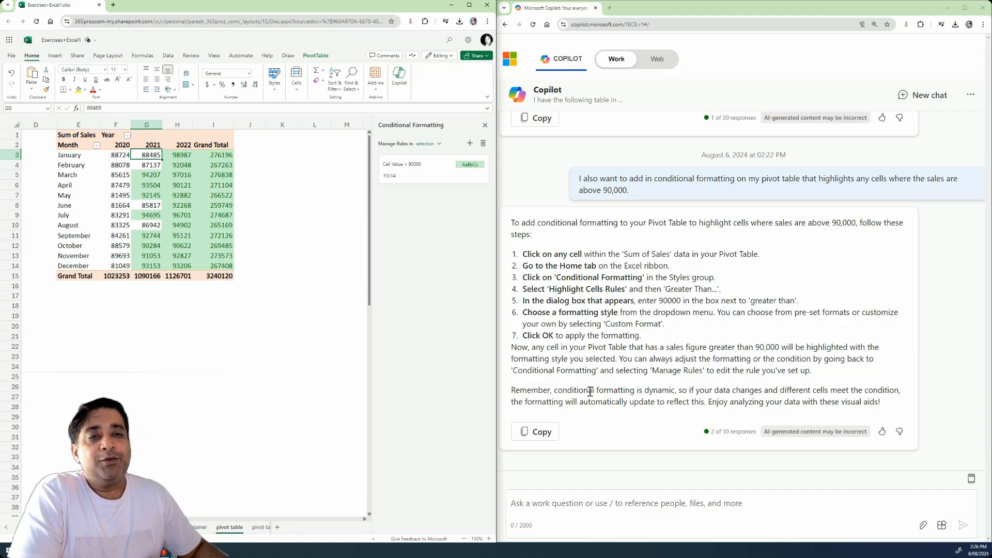